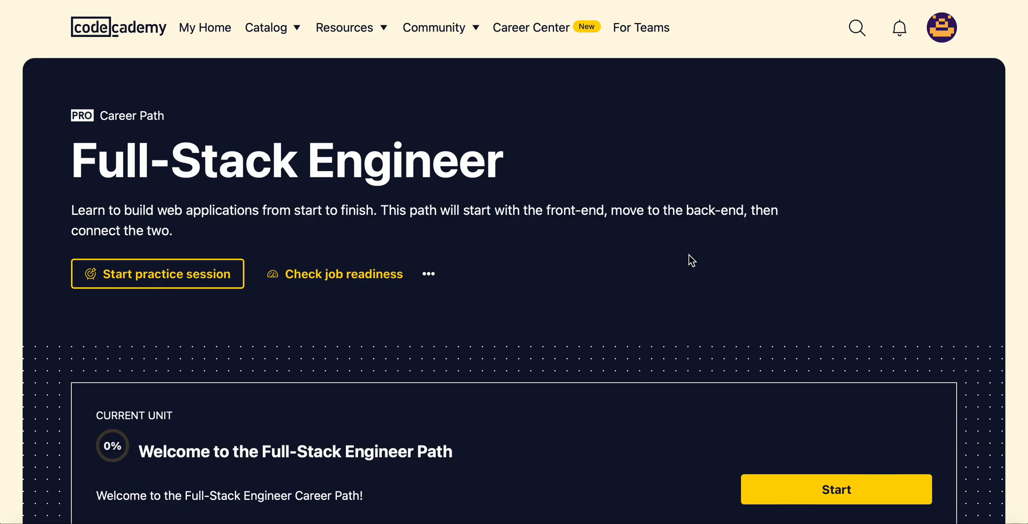
mouse_move(745, 281)
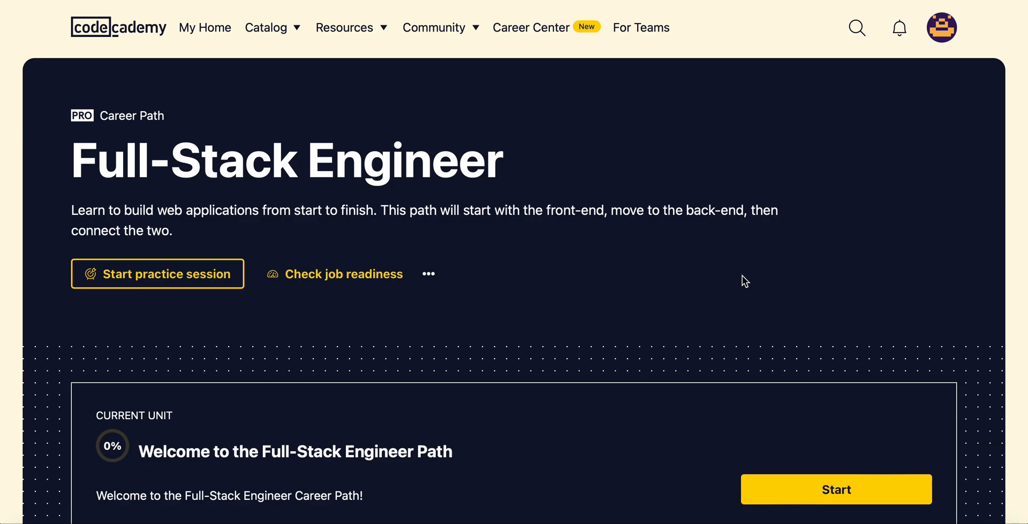
Start the Welcome to the Full-Stack Engineer Path unit from the Current Unit card
scroll("down", 3)
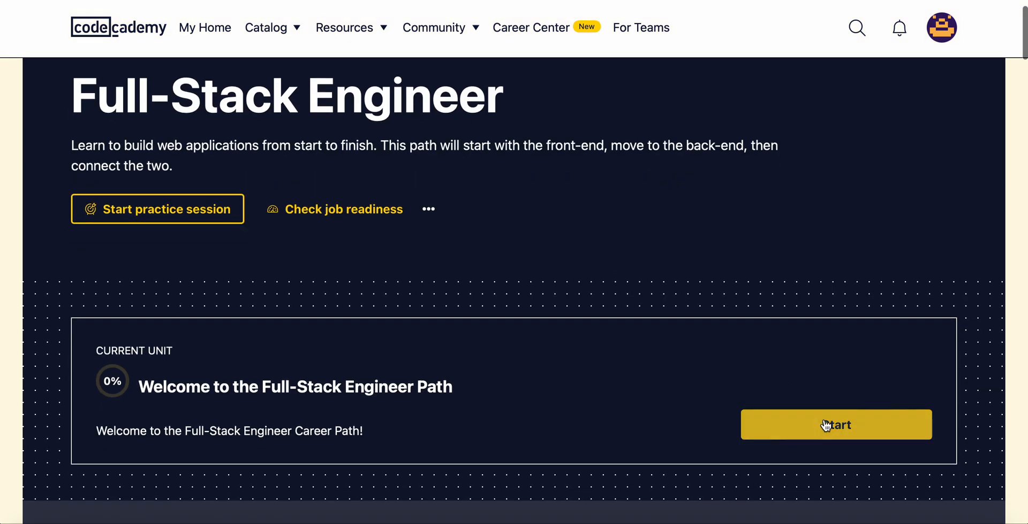
mouse_move(756, 319)
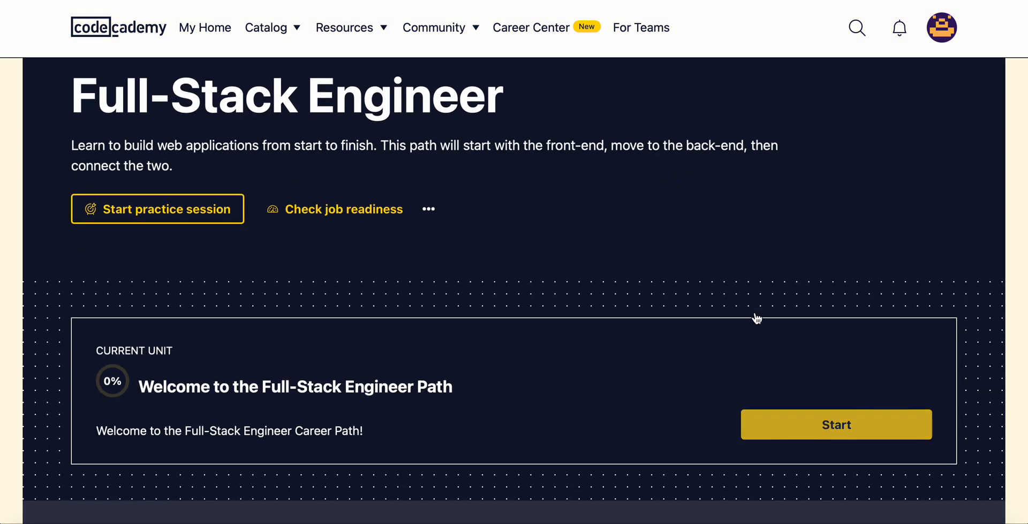
left_click(835, 425)
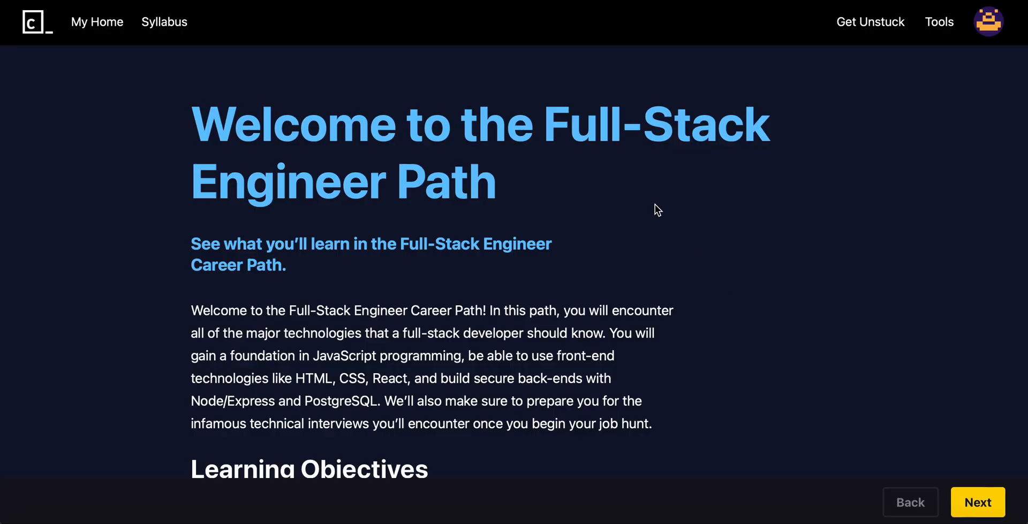
mouse_move(693, 278)
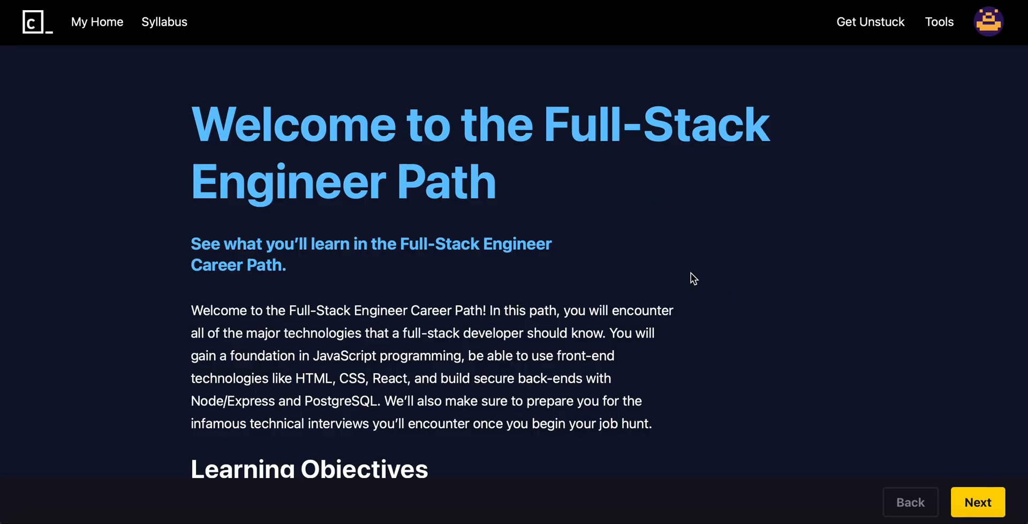
mouse_move(731, 248)
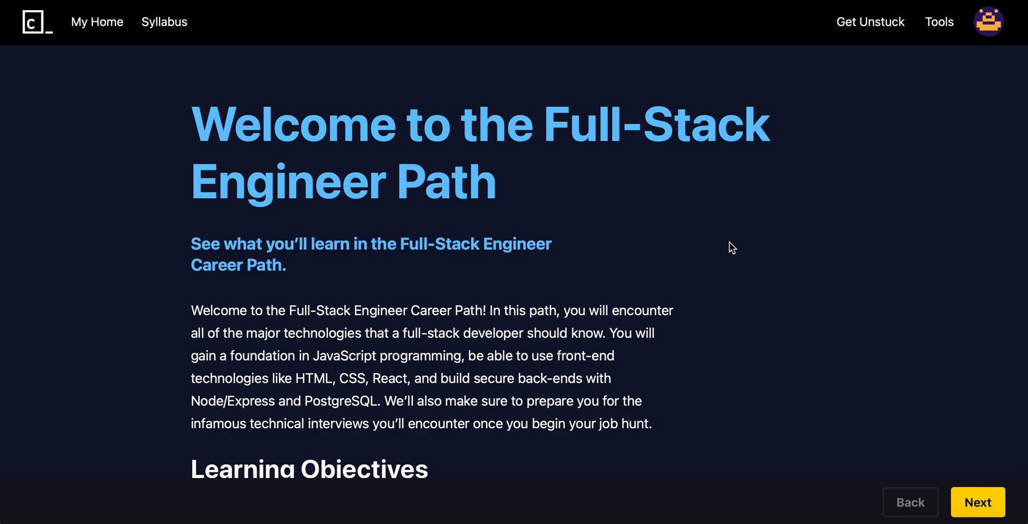
Scroll through the introduction down to the Learning Objectives list
scroll("down", 3)
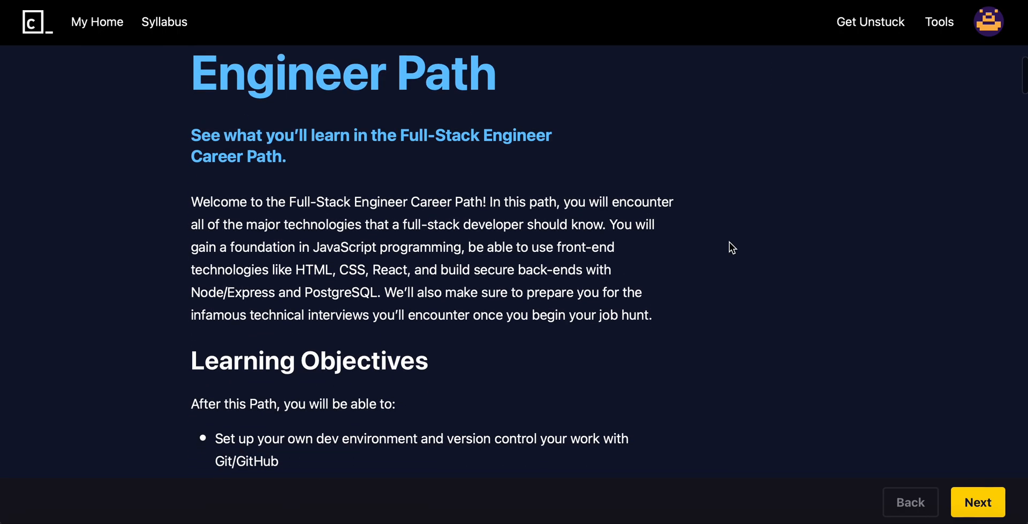
mouse_move(163, 192)
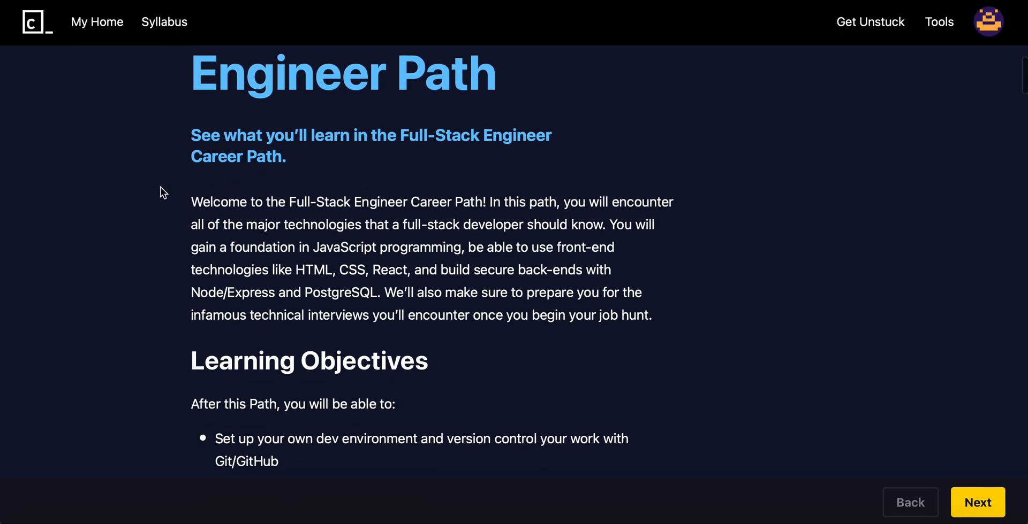
mouse_move(163, 304)
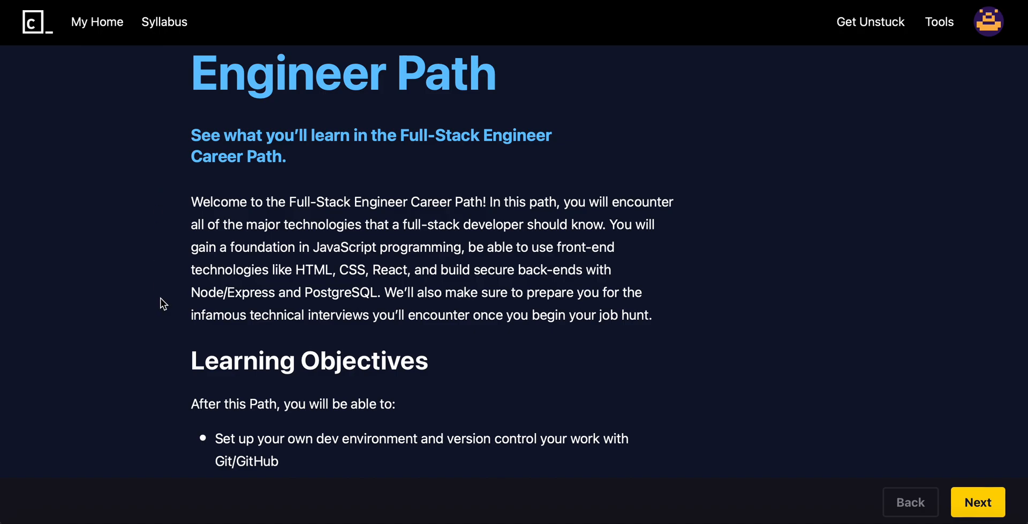
scroll("down", 3)
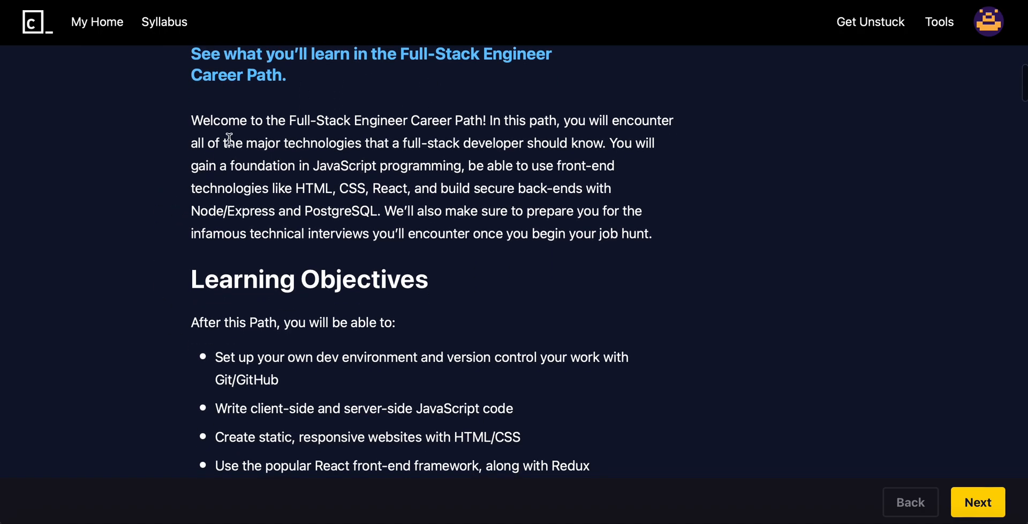
mouse_move(664, 183)
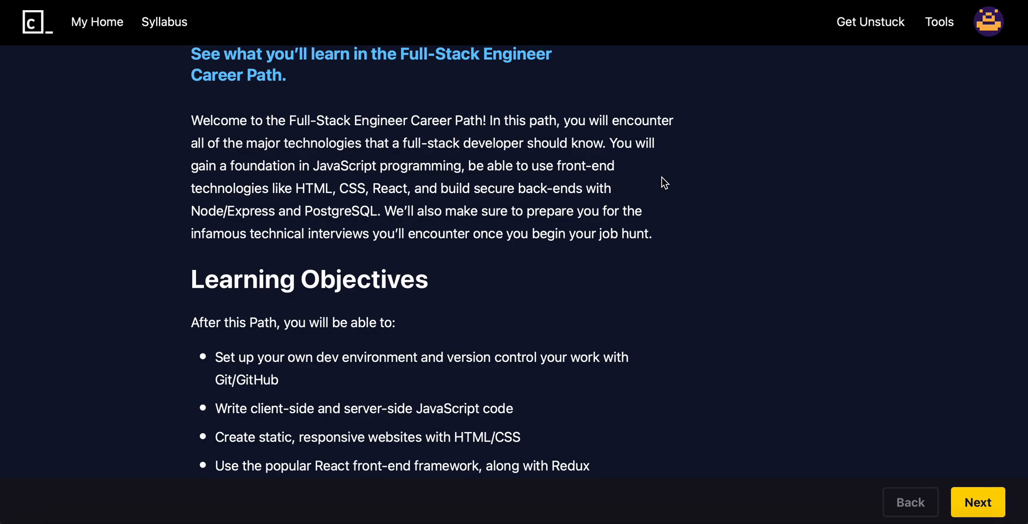
scroll("down", 3)
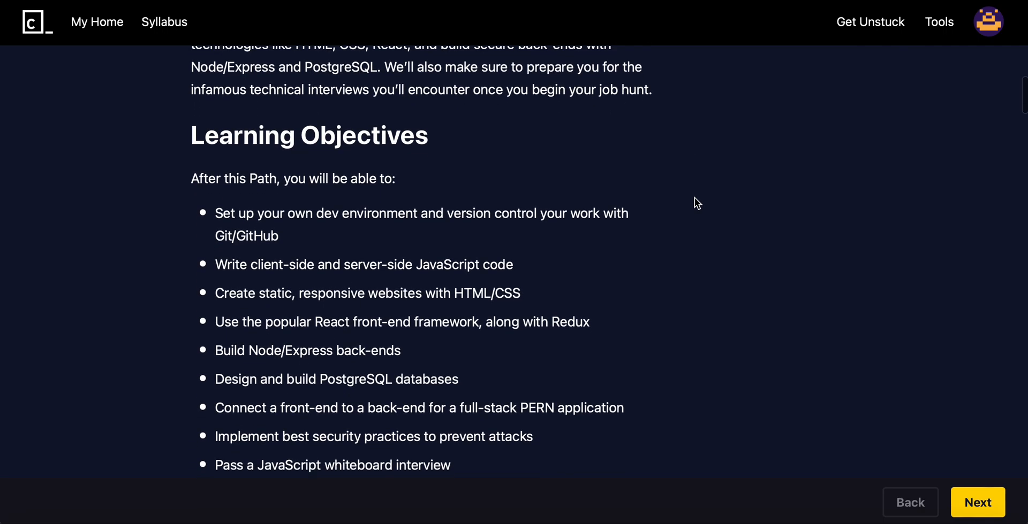
scroll("down", 3)
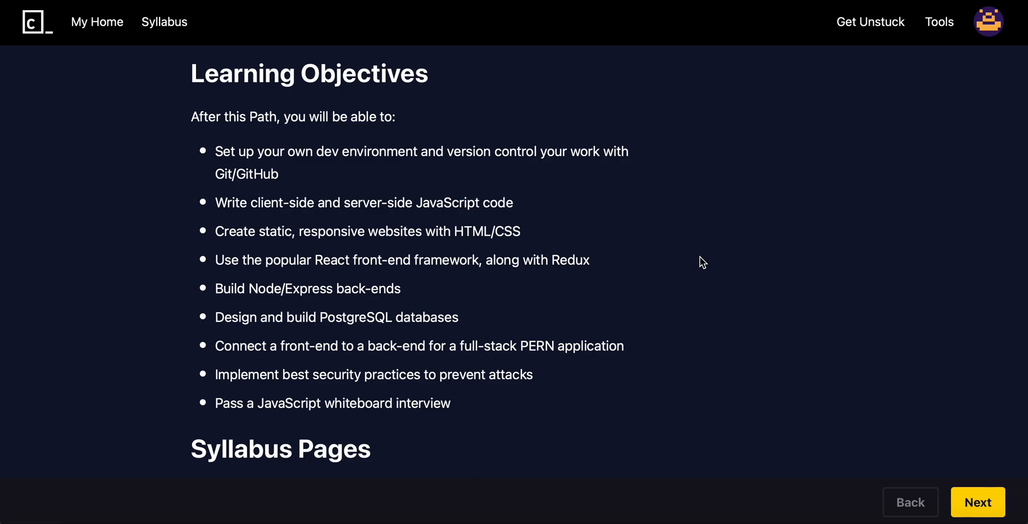
mouse_move(821, 301)
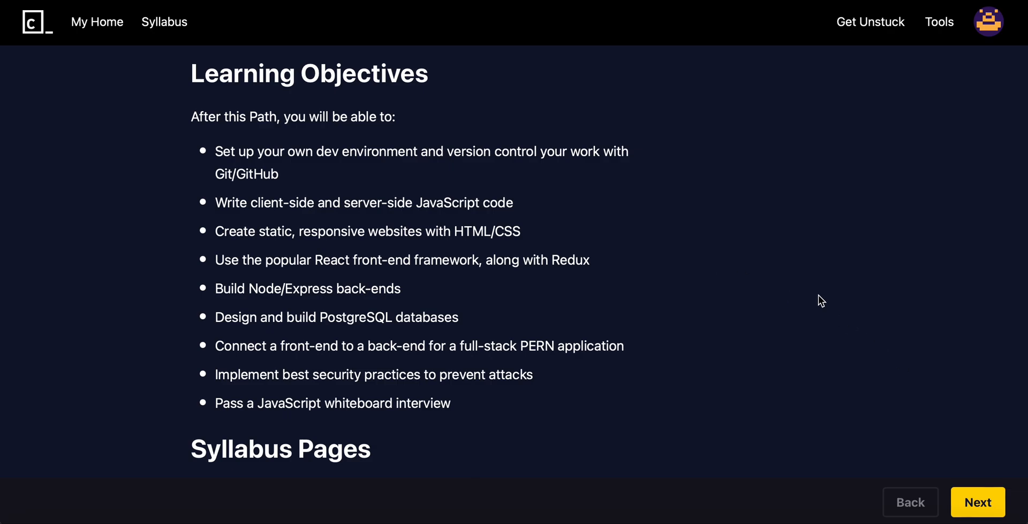
scroll("down", 3)
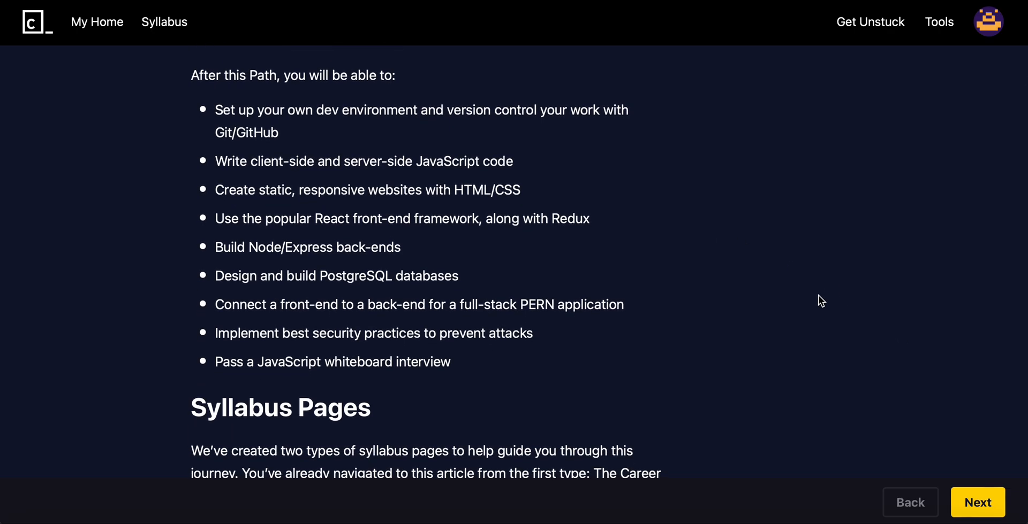
scroll("down", 3)
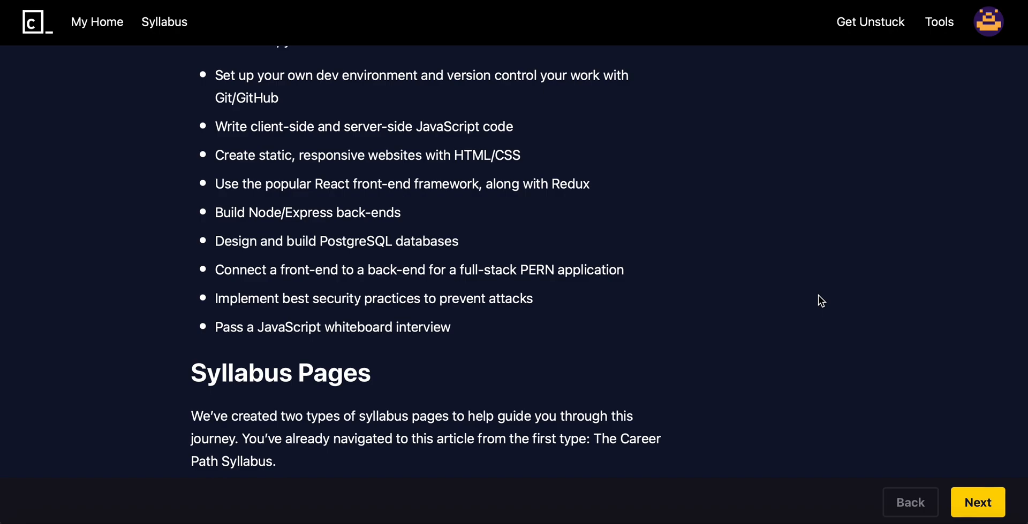
mouse_move(841, 269)
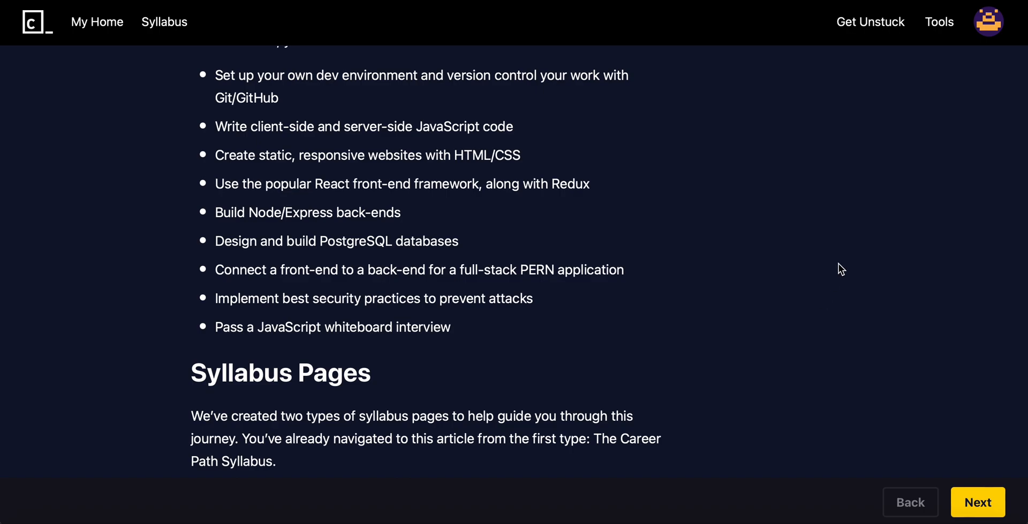
mouse_move(842, 237)
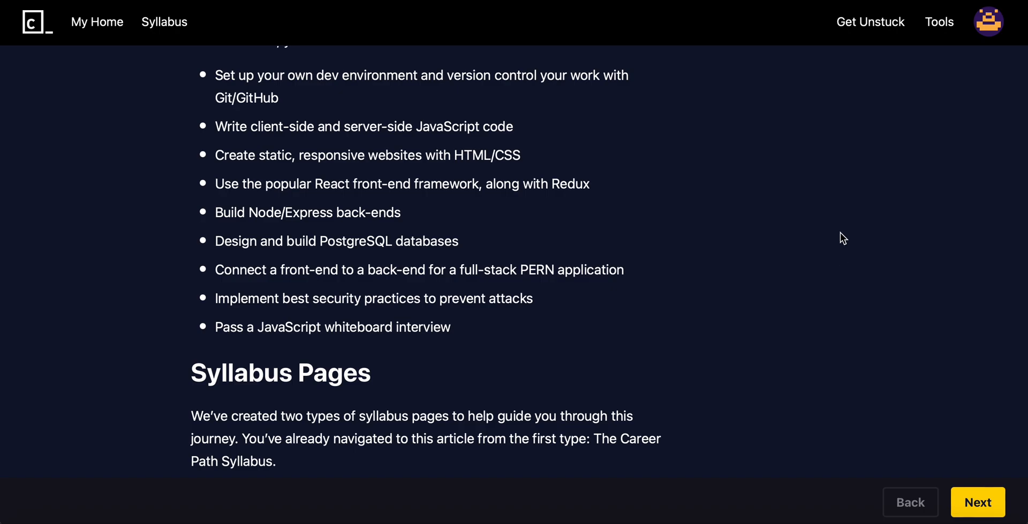
Scroll through the Unit Syllabus explanation and pro tip until the Projects heading appears
scroll("down", 3)
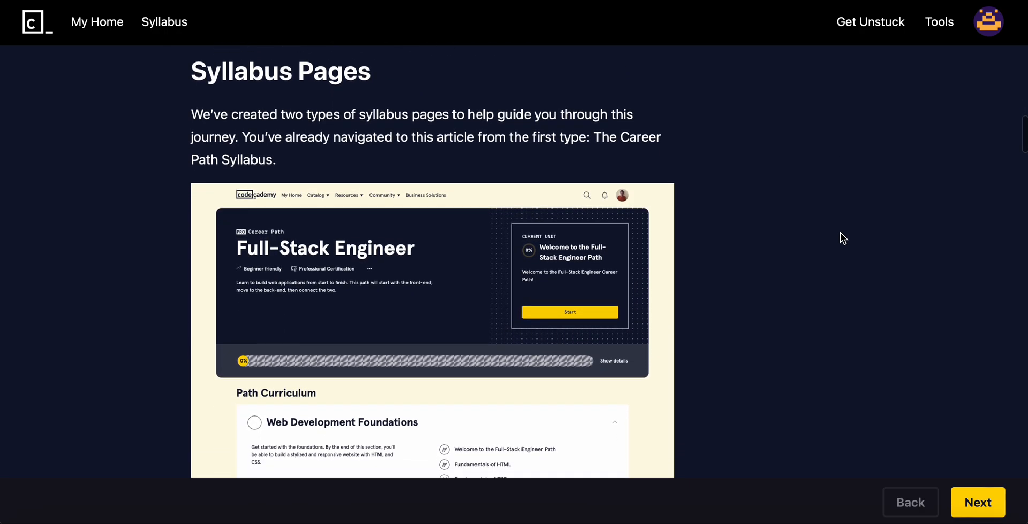
mouse_move(369, 319)
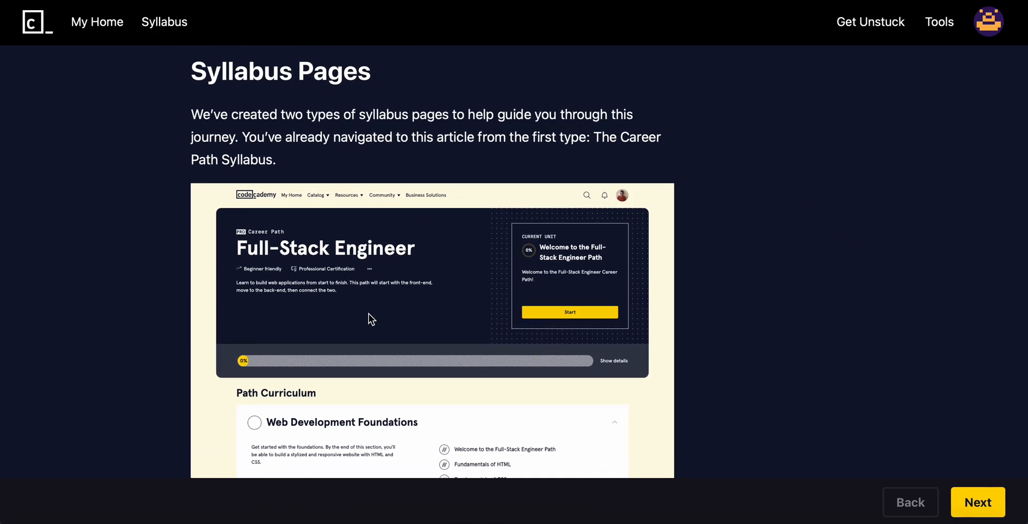
mouse_move(243, 188)
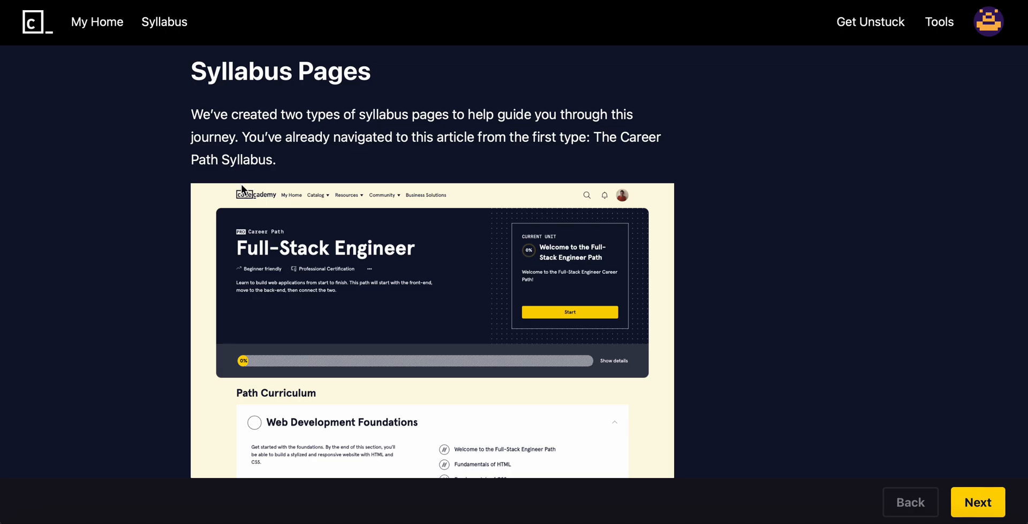
mouse_move(182, 157)
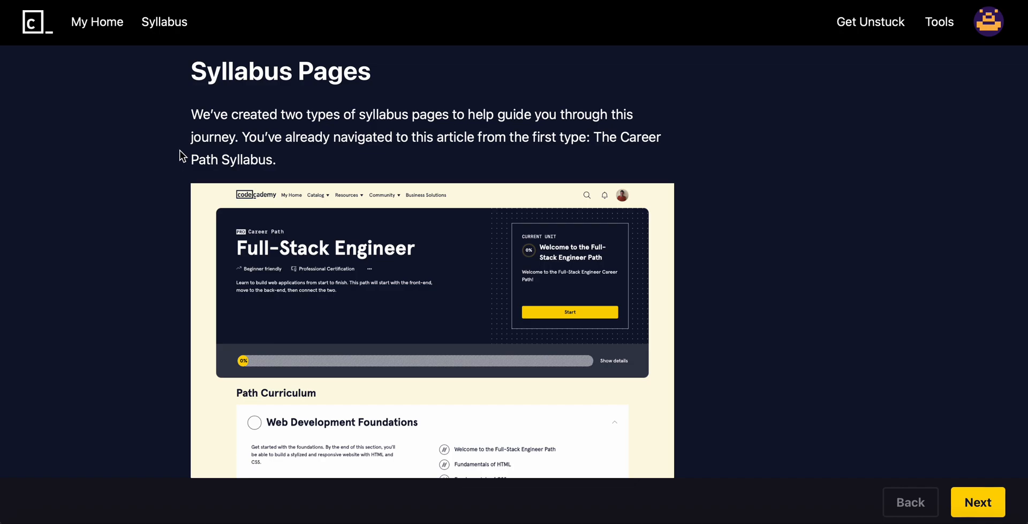
scroll("down", 3)
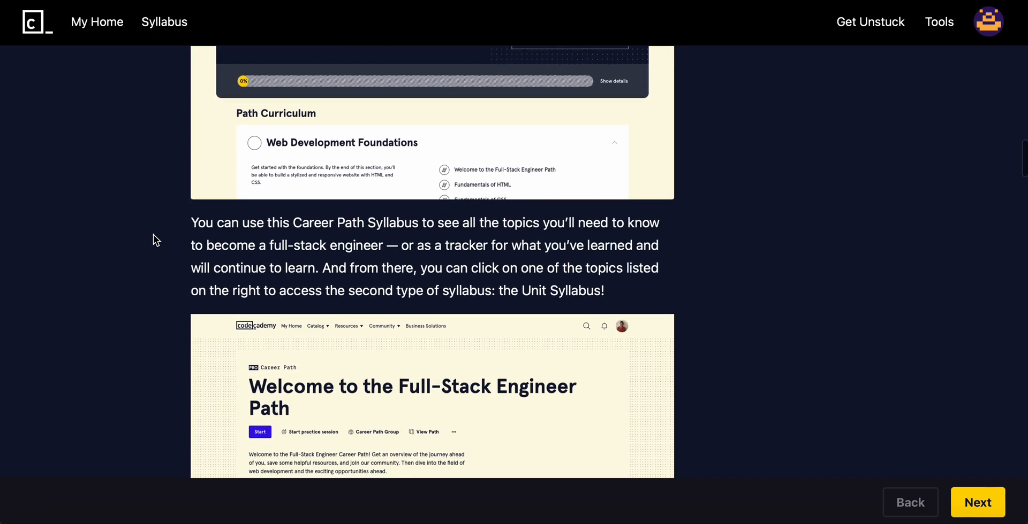
scroll("down", 3)
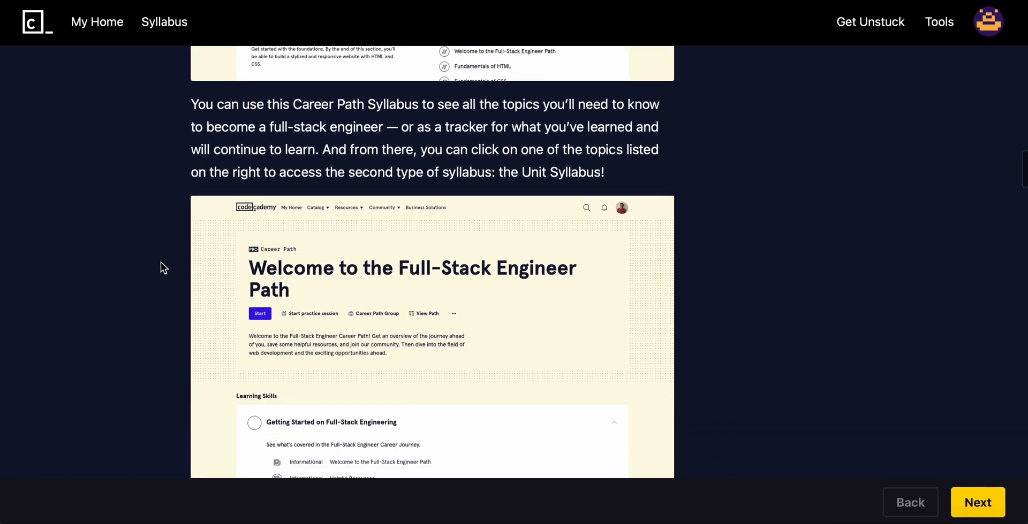
scroll("down", 3)
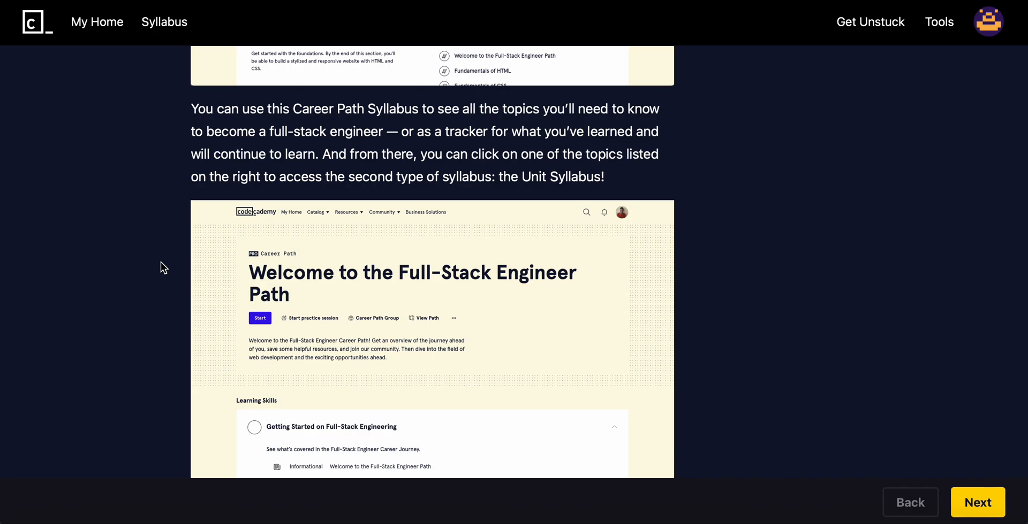
mouse_move(175, 269)
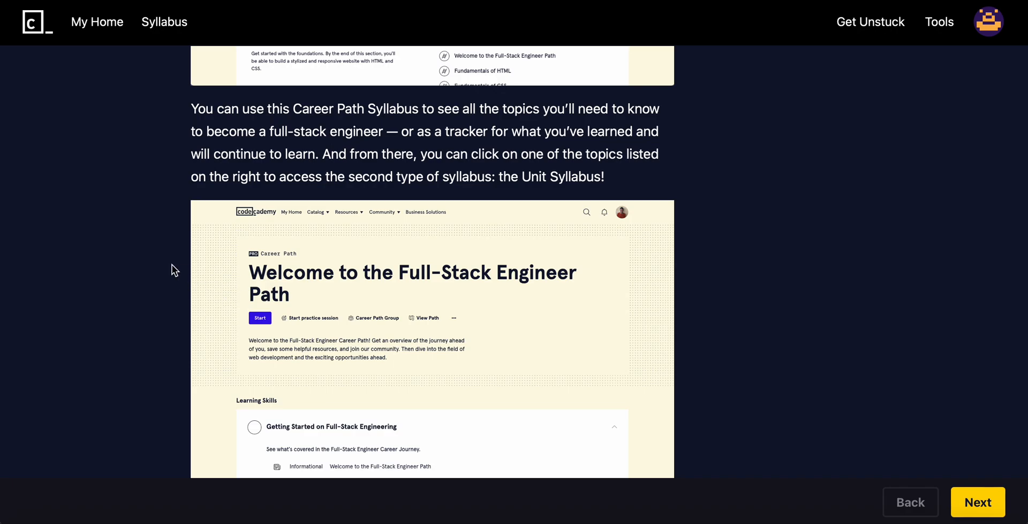
scroll("down", 3)
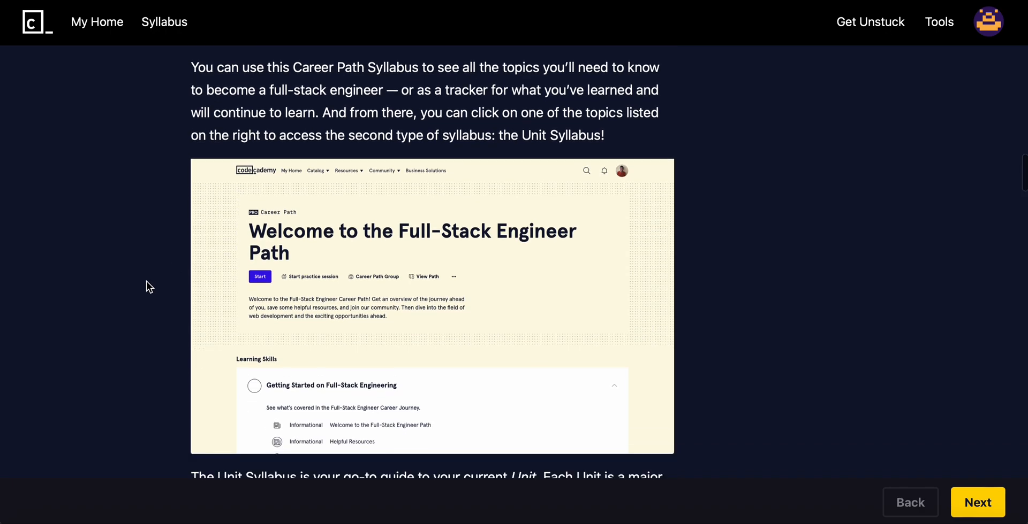
scroll("down", 3)
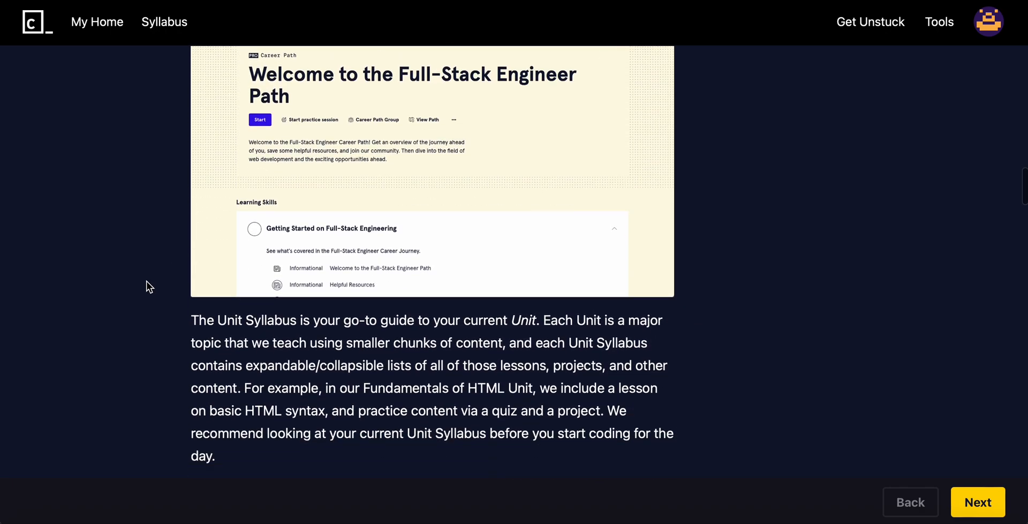
scroll("down", 3)
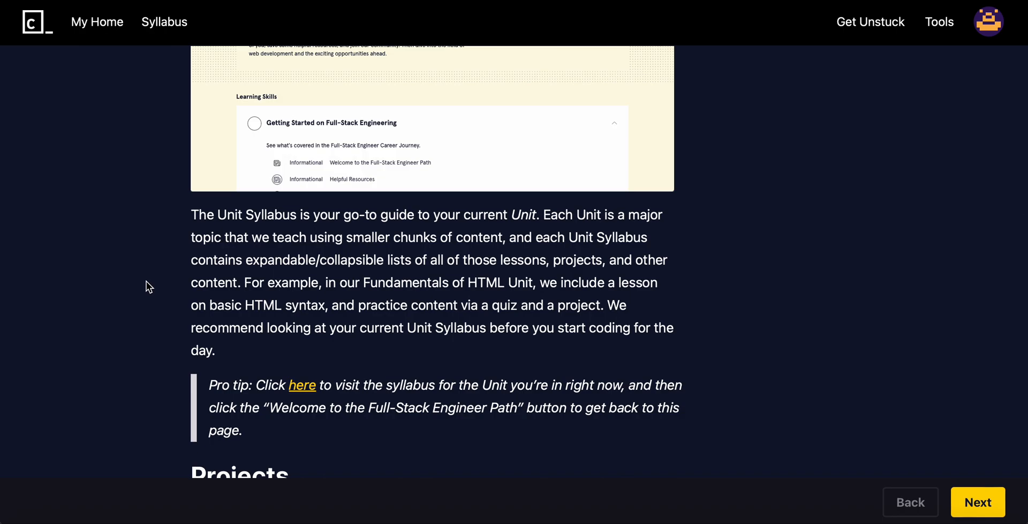
scroll("down", 3)
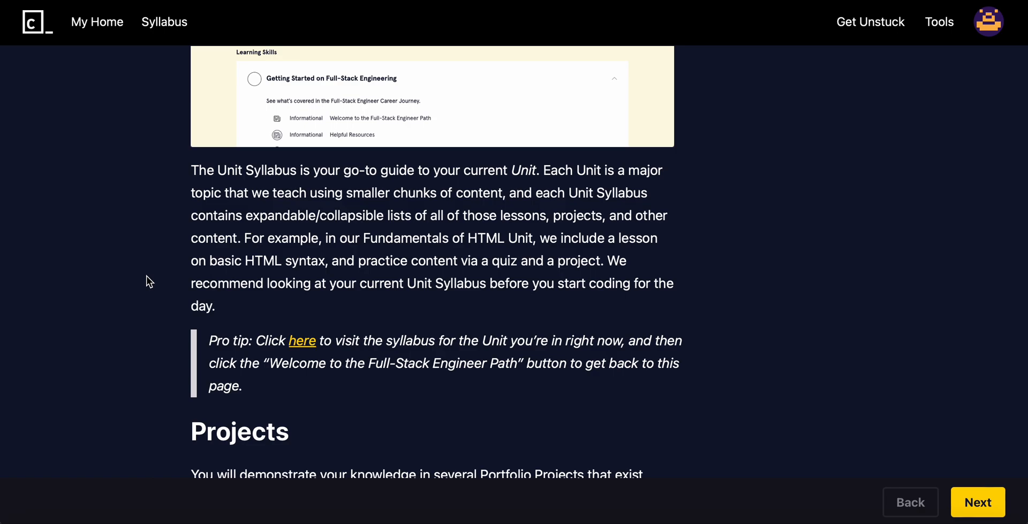
scroll("down", 3)
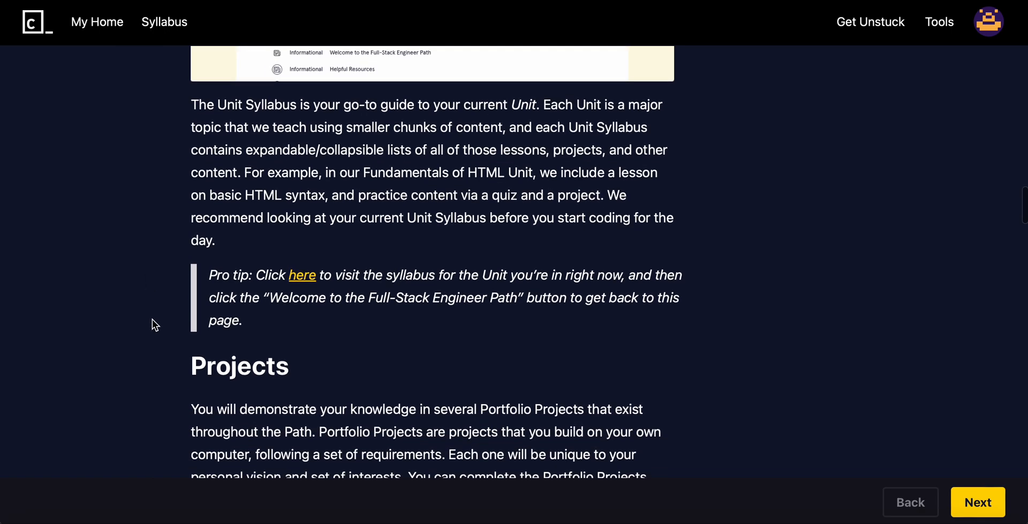
Scroll through the Mixed Messages preview and the Personal Portfolio Project screenshot
scroll("down", 3)
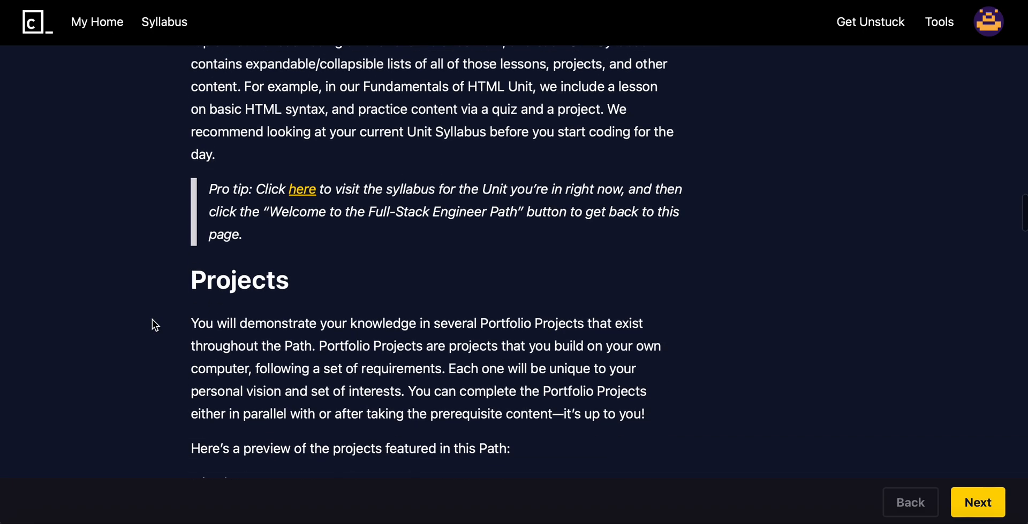
scroll("down", 3)
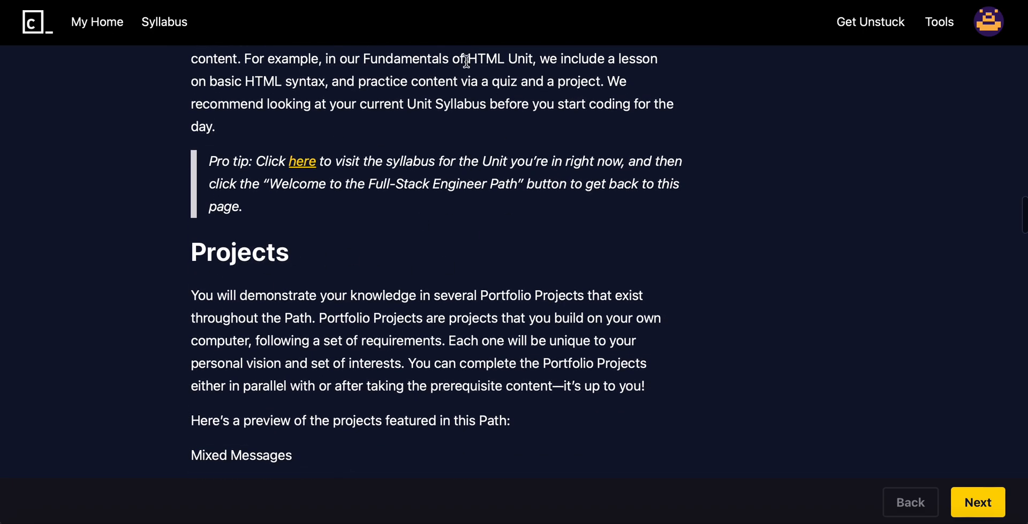
scroll("down", 3)
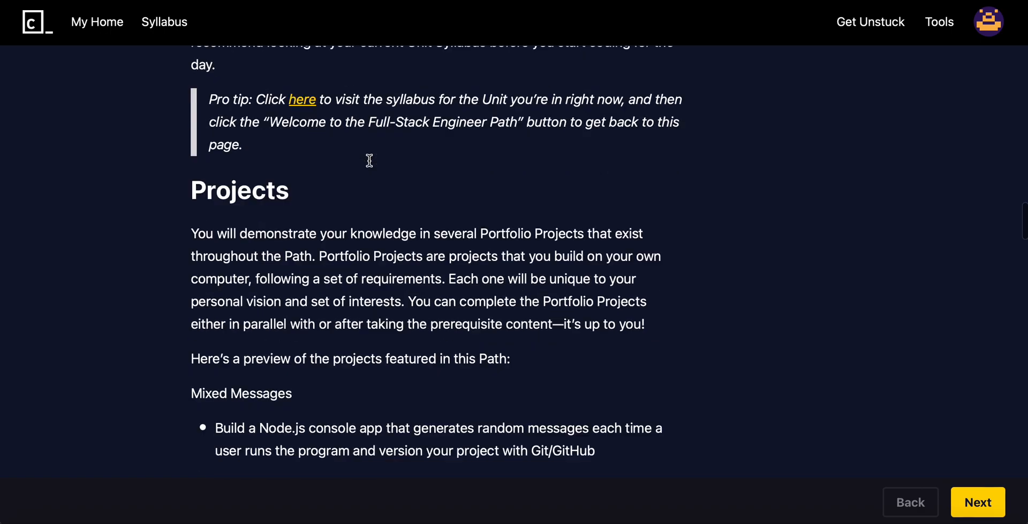
scroll("down", 3)
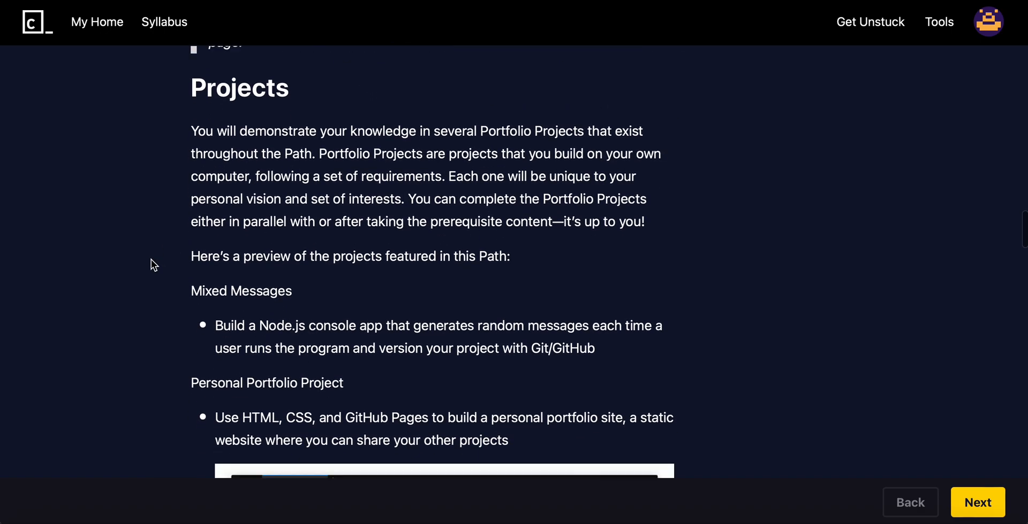
scroll("up", 3)
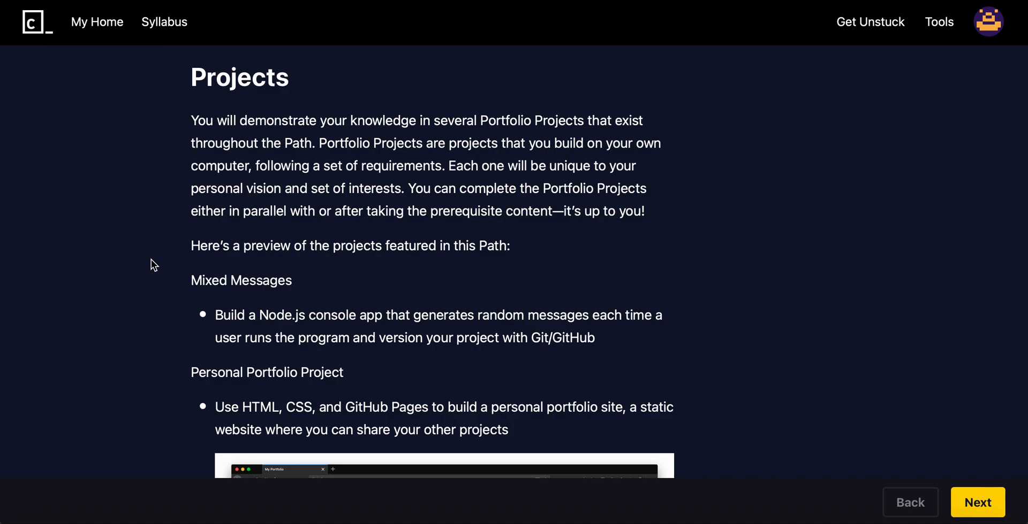
scroll("down", 3)
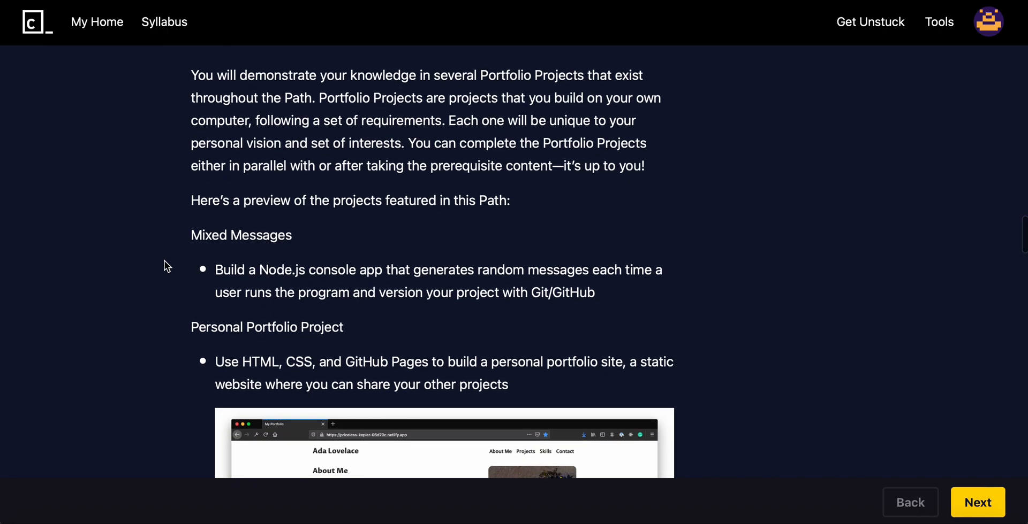
Continue down the Projects list until the Reddit Client entry is visible
scroll("down", 3)
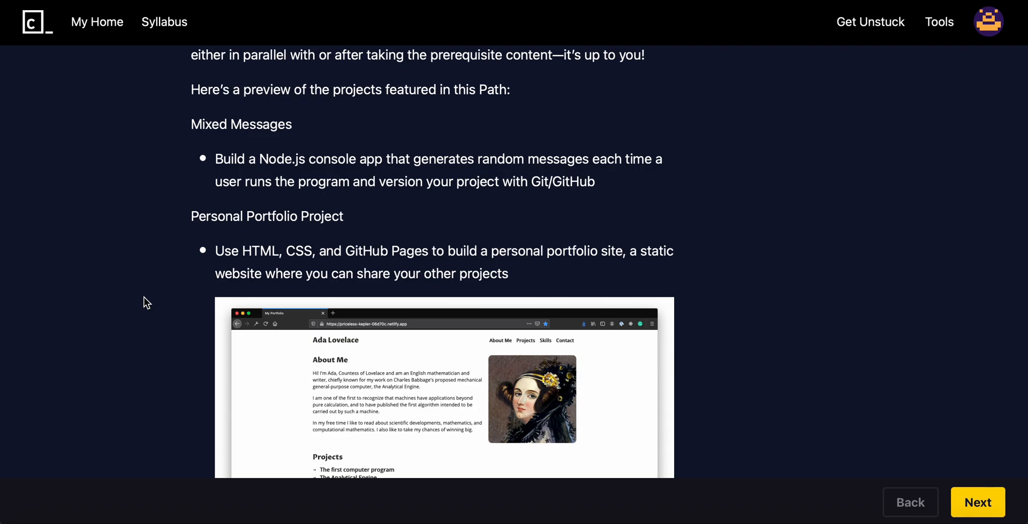
scroll("down", 3)
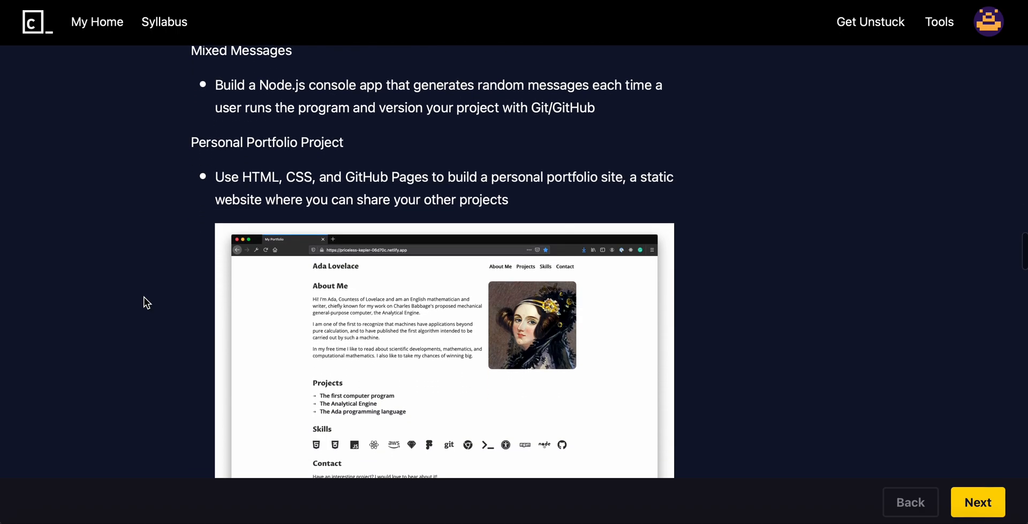
scroll("down", 3)
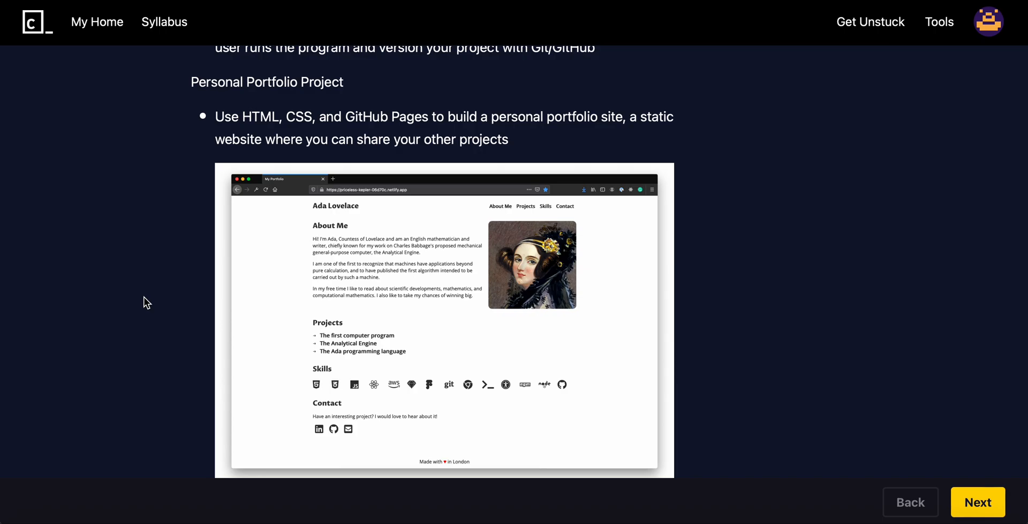
scroll("down", 3)
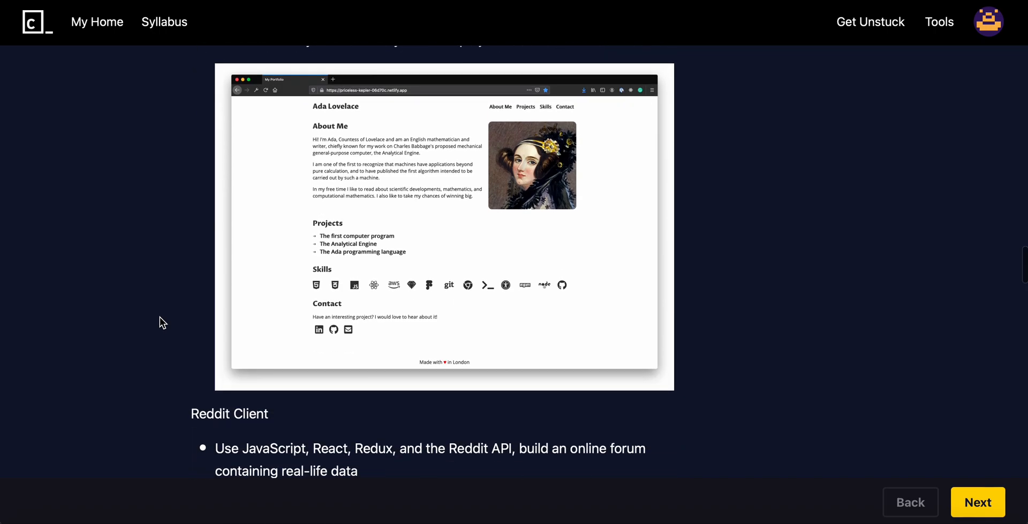
Scroll past the Reddit Client, E-Commerce Site and Open-Ended Project previews to the Certification Exams heading
scroll("down", 3)
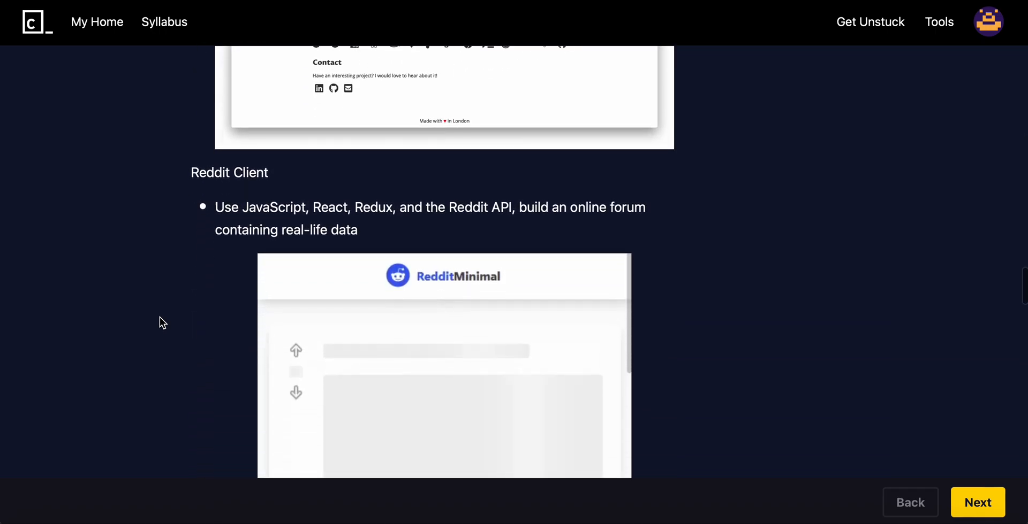
scroll("down", 3)
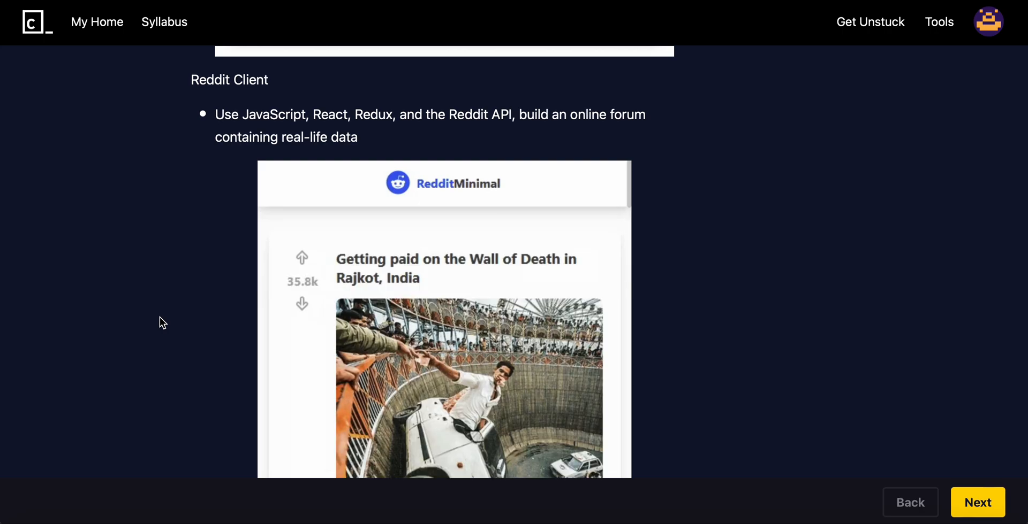
scroll("down", 3)
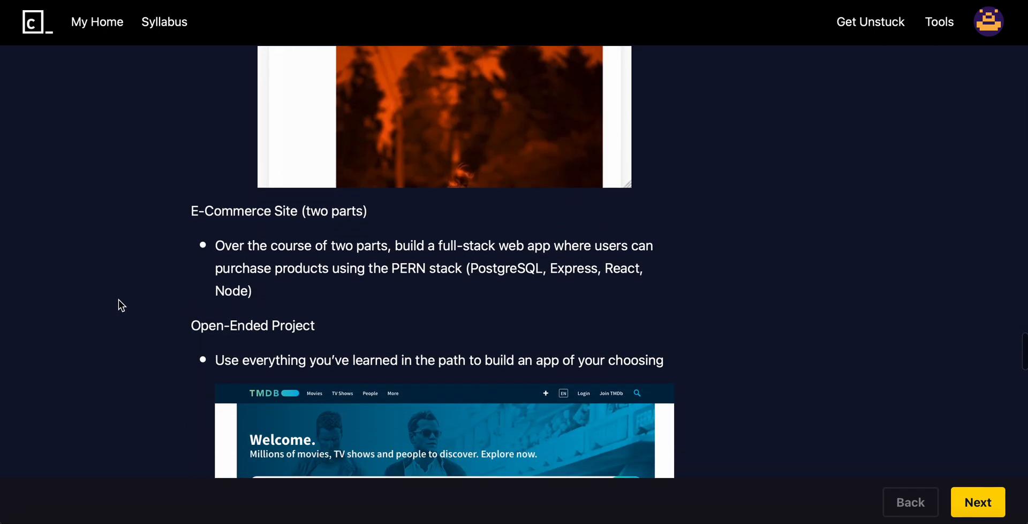
scroll("down", 3)
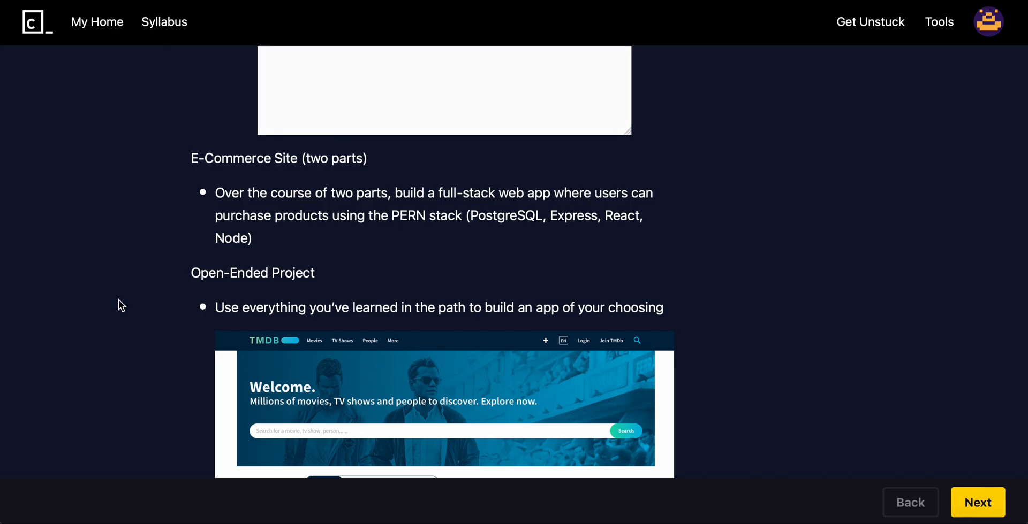
scroll("down", 3)
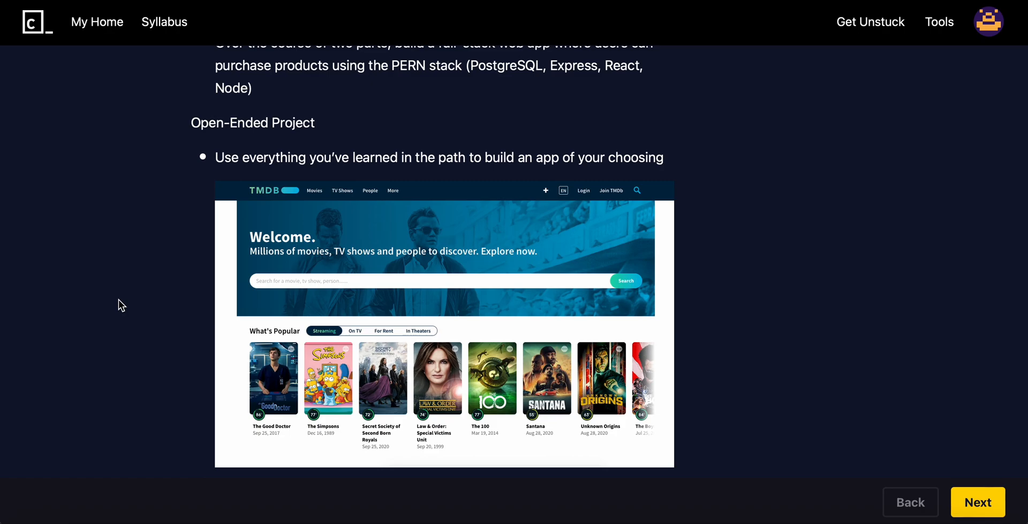
scroll("down", 3)
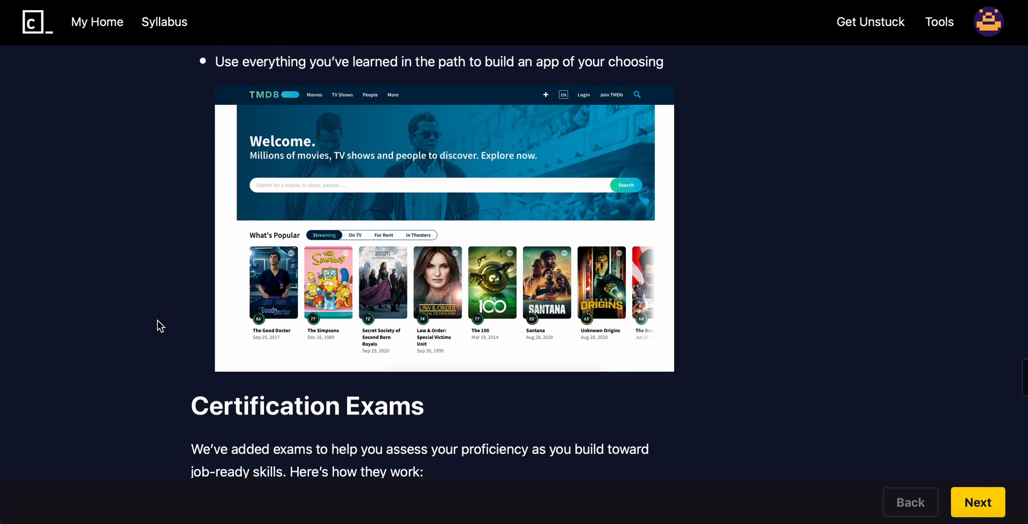
Scroll through the Certification Exams bullet rules until the Curated Content heading shows
scroll("down", 3)
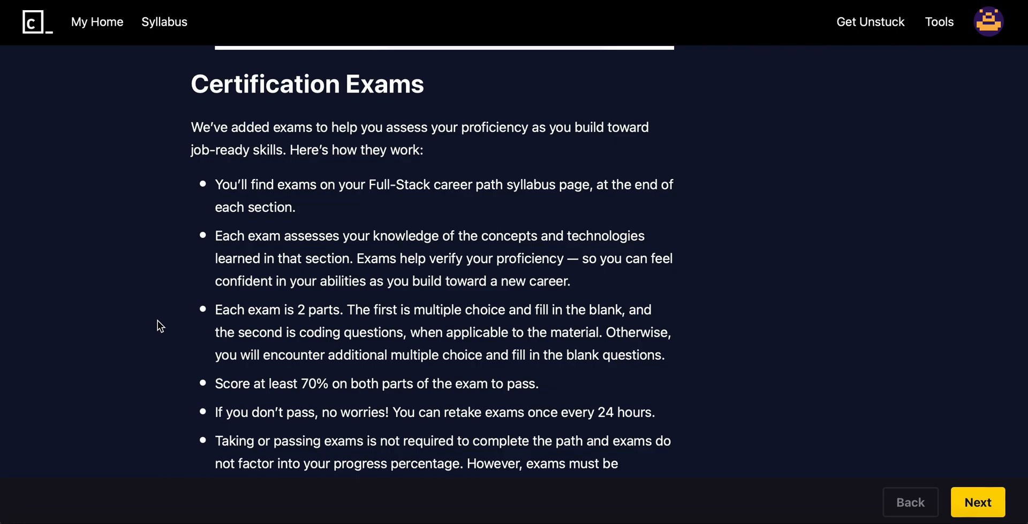
mouse_move(163, 289)
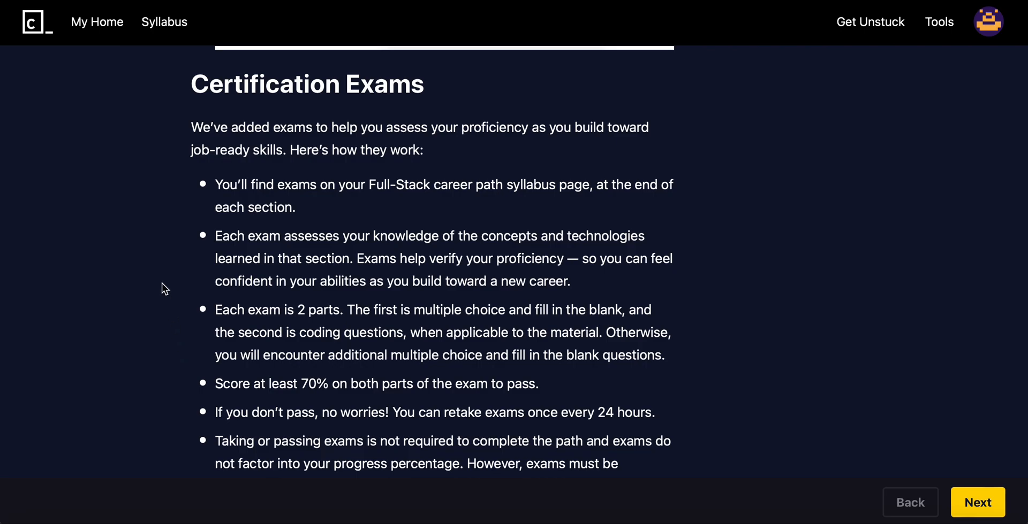
scroll("down", 3)
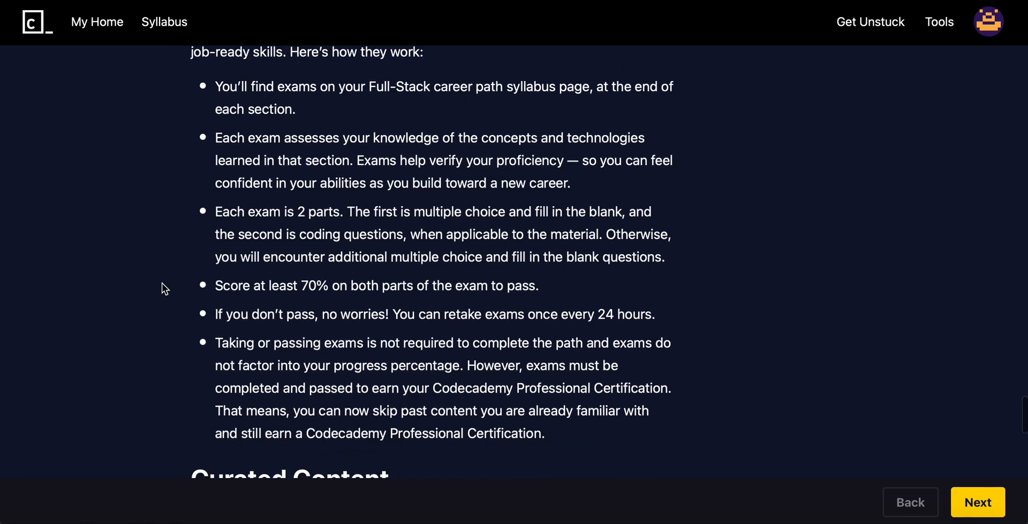
scroll("down", 3)
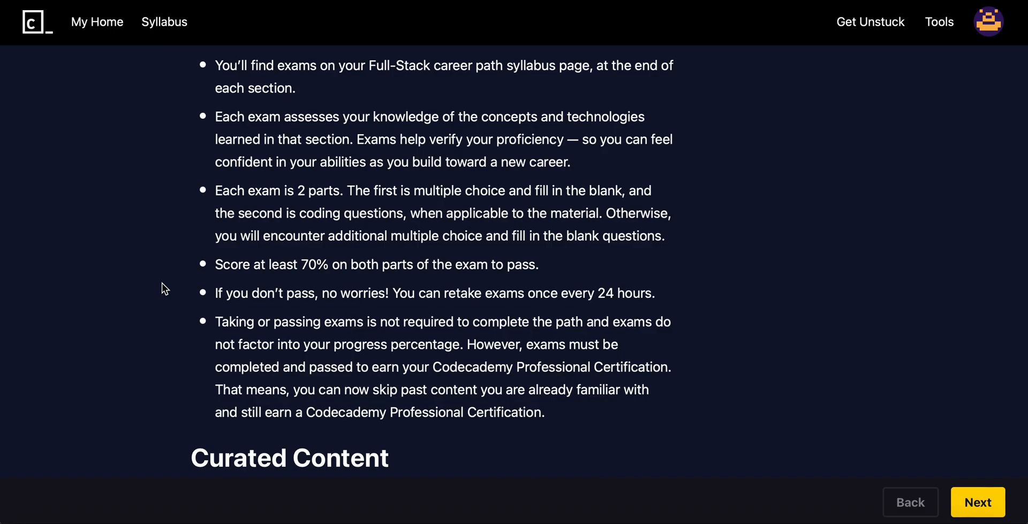
scroll("down", 3)
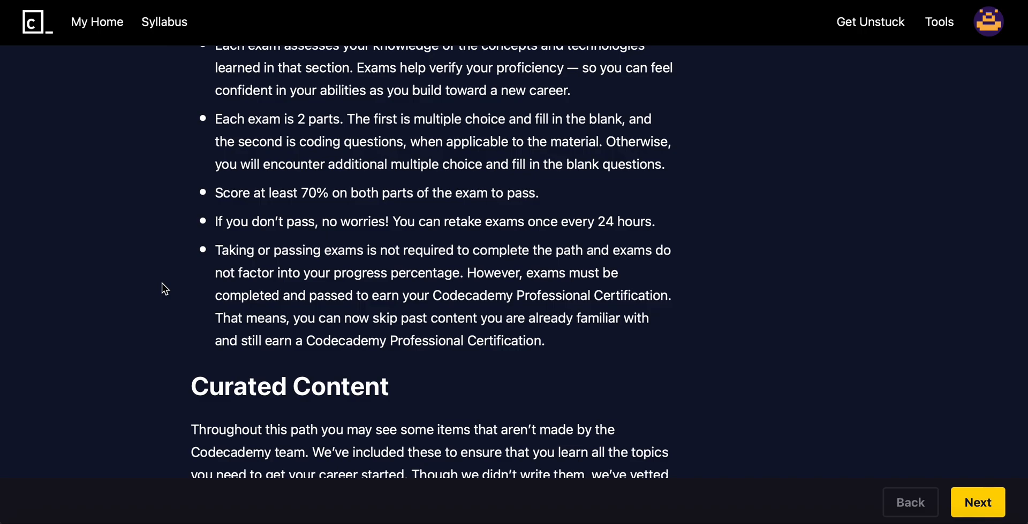
scroll("down", 3)
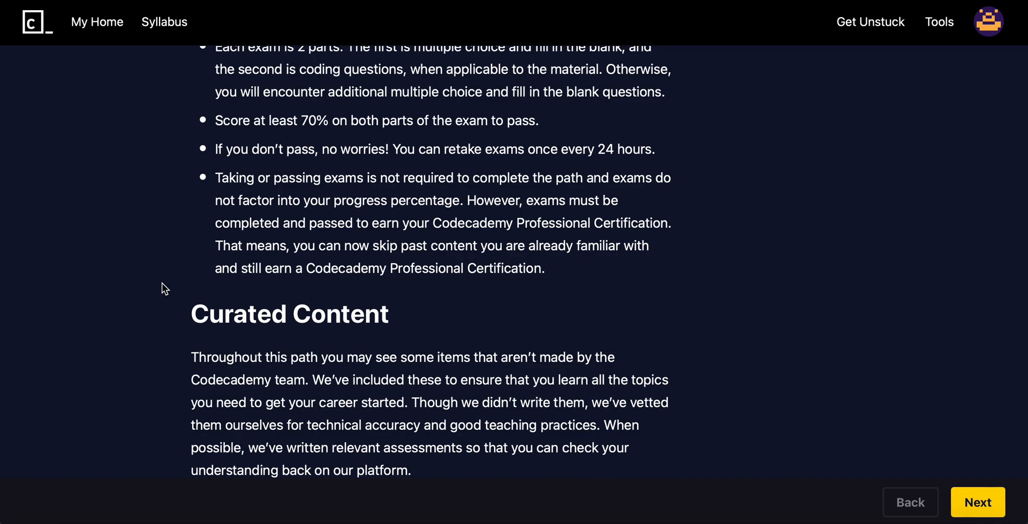
Scroll through Curated Content and Updates to the closing "We're excited for you to begin this journey!" line
scroll("down", 3)
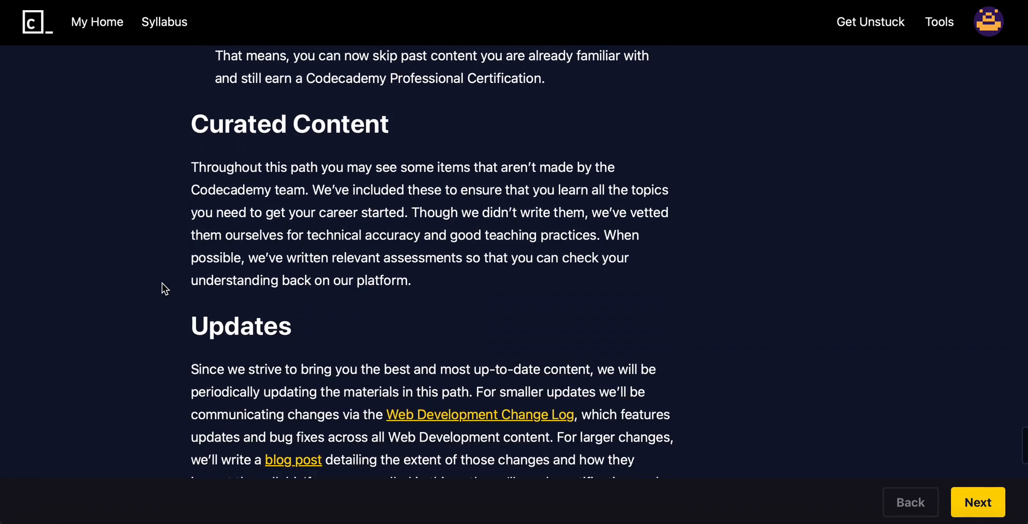
scroll("down", 3)
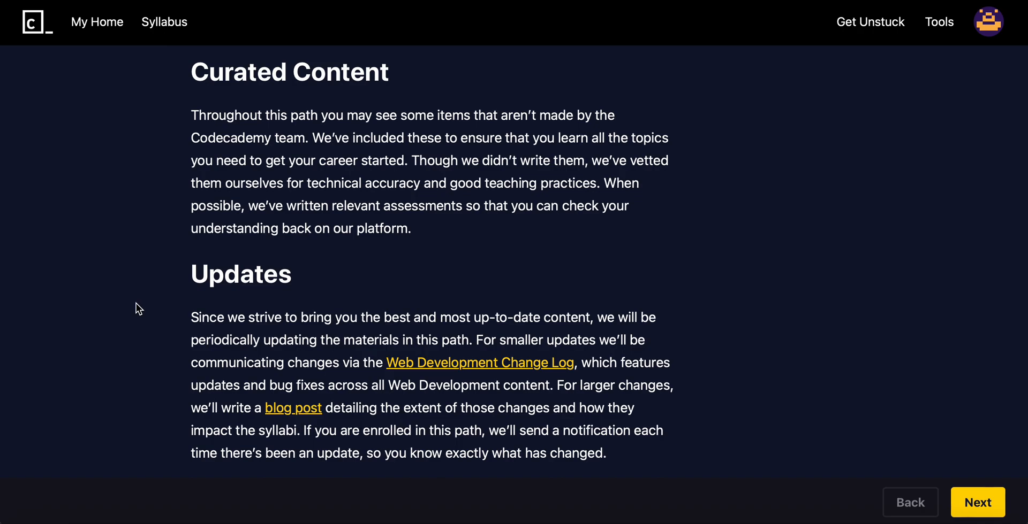
scroll("down", 3)
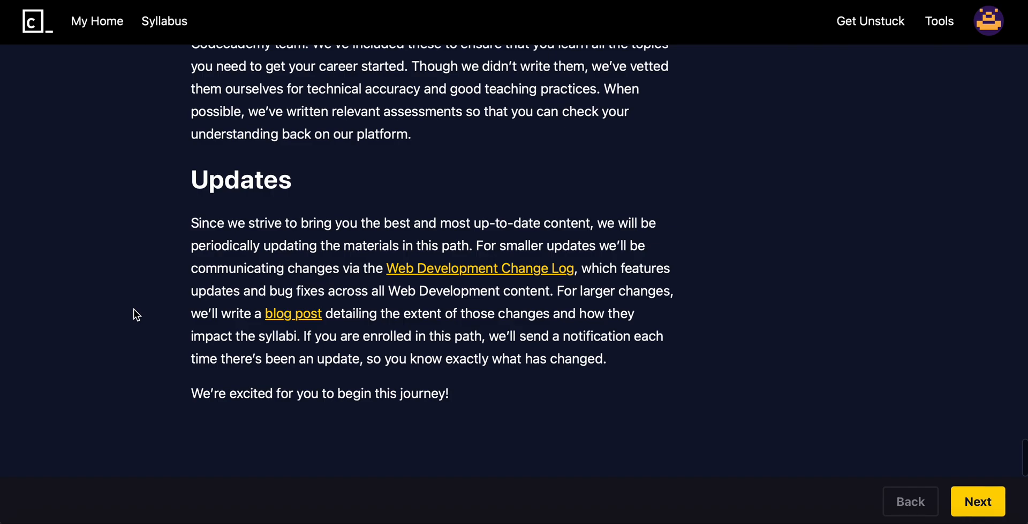
mouse_move(783, 354)
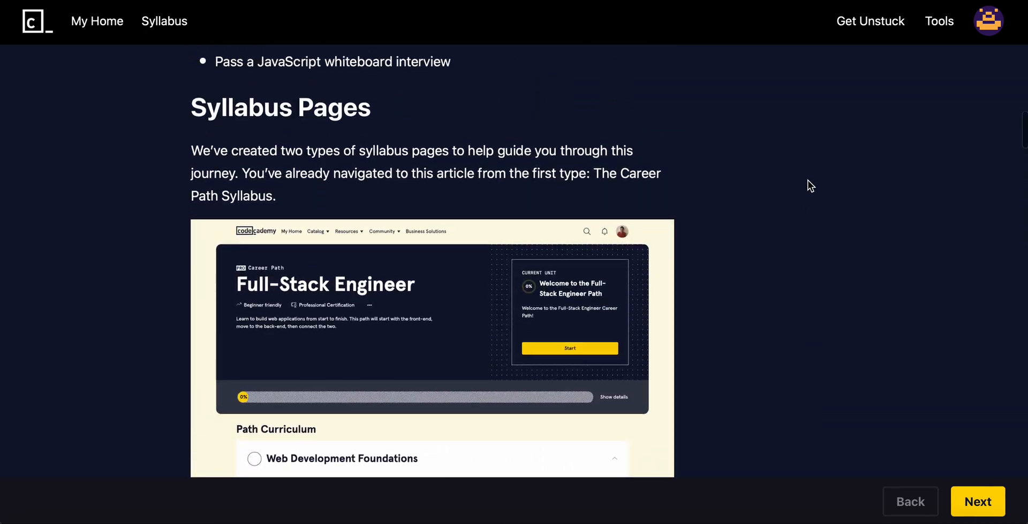
Drag the scrollbar back up to the Welcome to the Full-Stack Engineer Path title
left_click(977, 502)
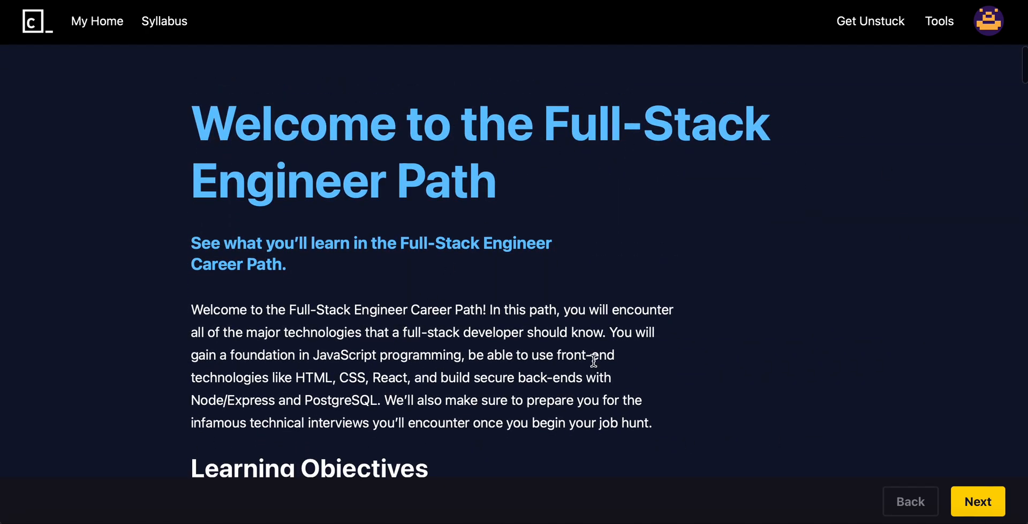
mouse_move(726, 287)
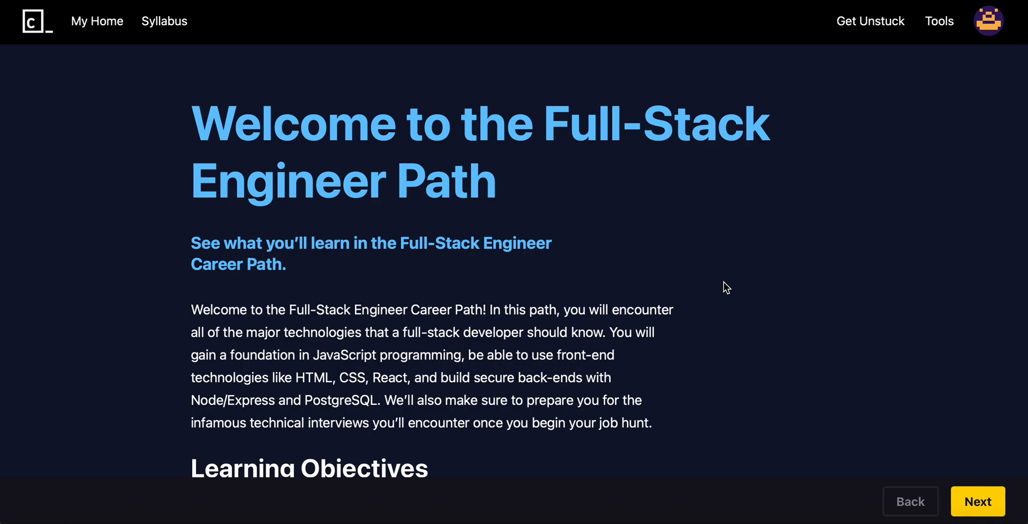